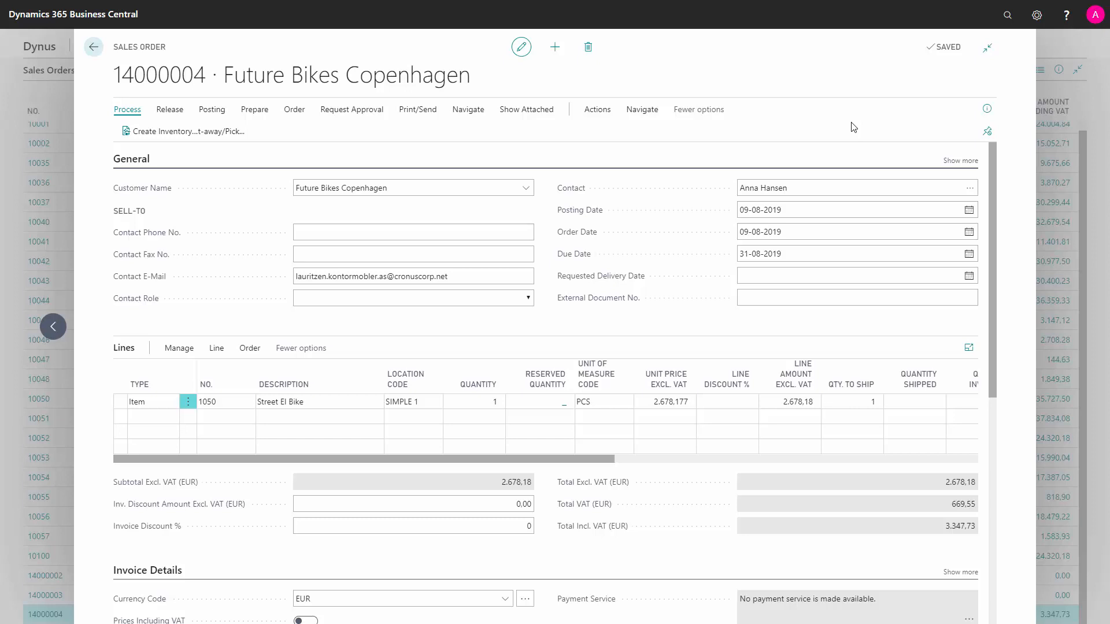
pyautogui.moveTo(592, 482)
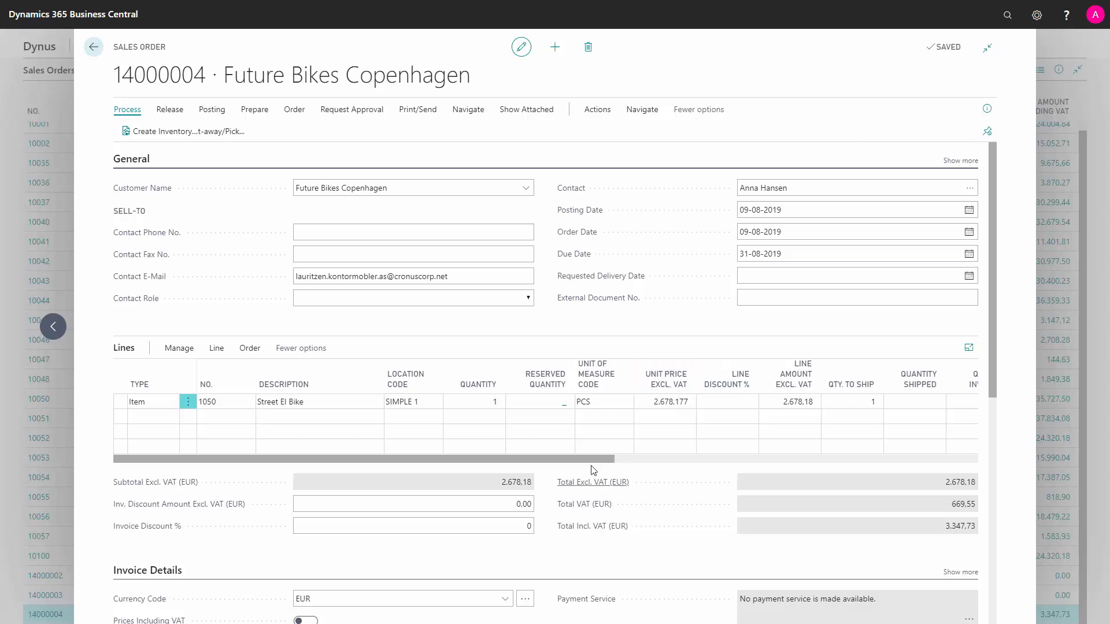
pyautogui.moveTo(588, 464)
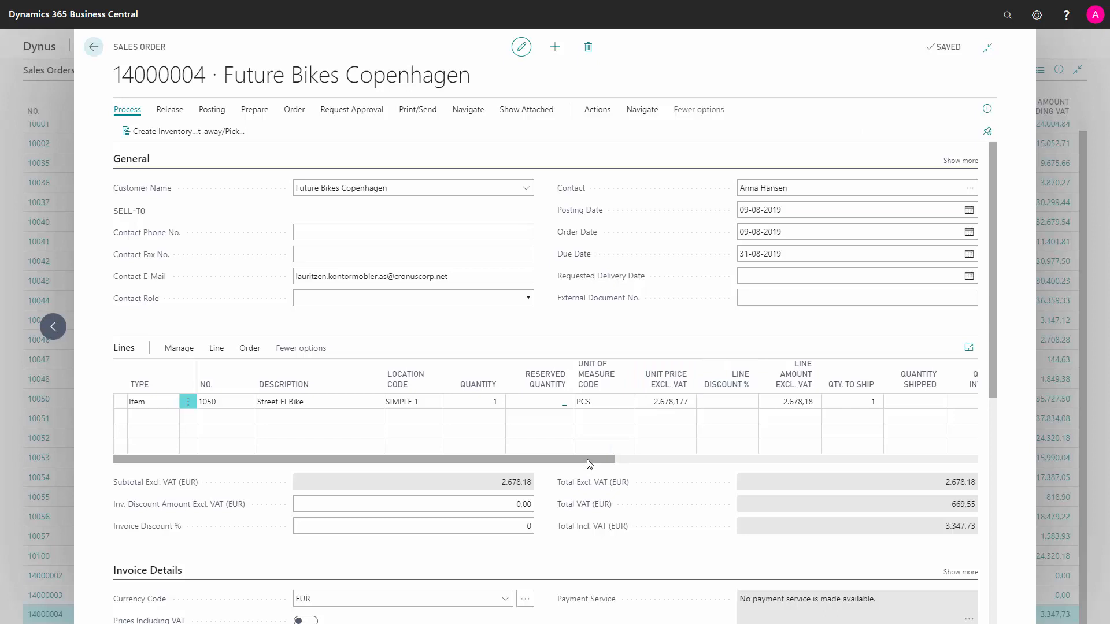
# - Give the Street El Bike sales line the purchasing code DROP SHIP
pyautogui.hscroll(3)
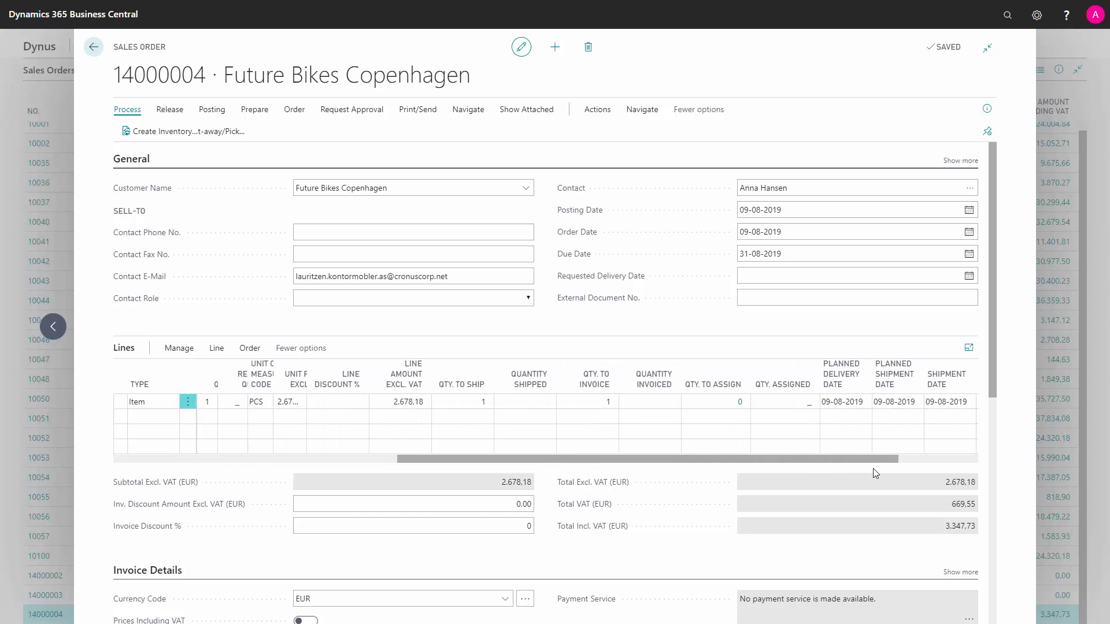
pyautogui.hscroll(3)
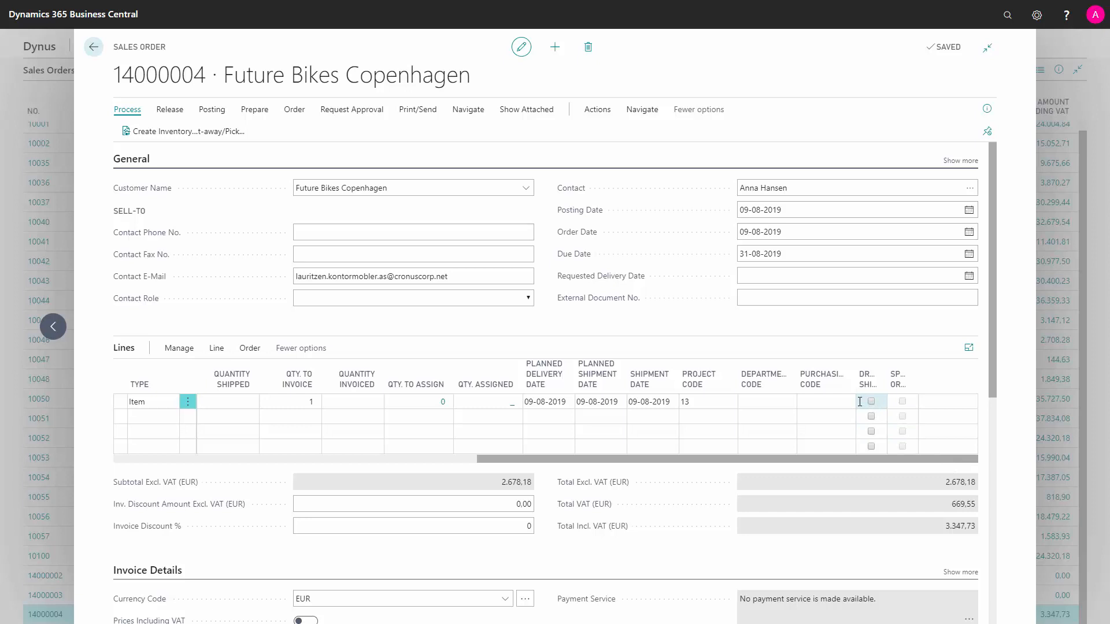
pyautogui.click(847, 401)
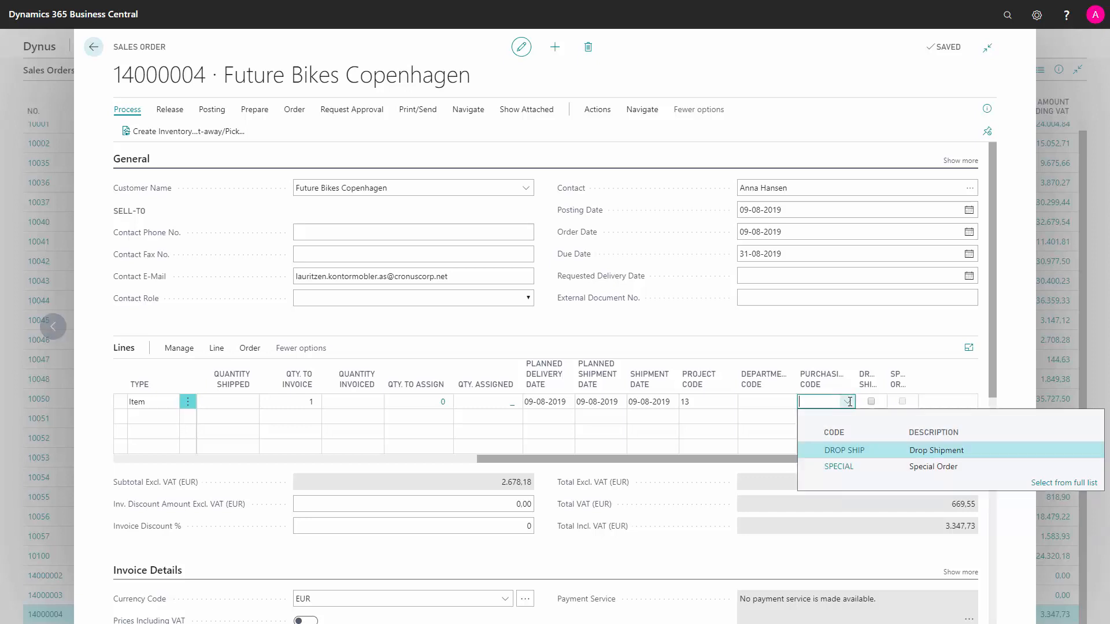
pyautogui.moveTo(860, 455)
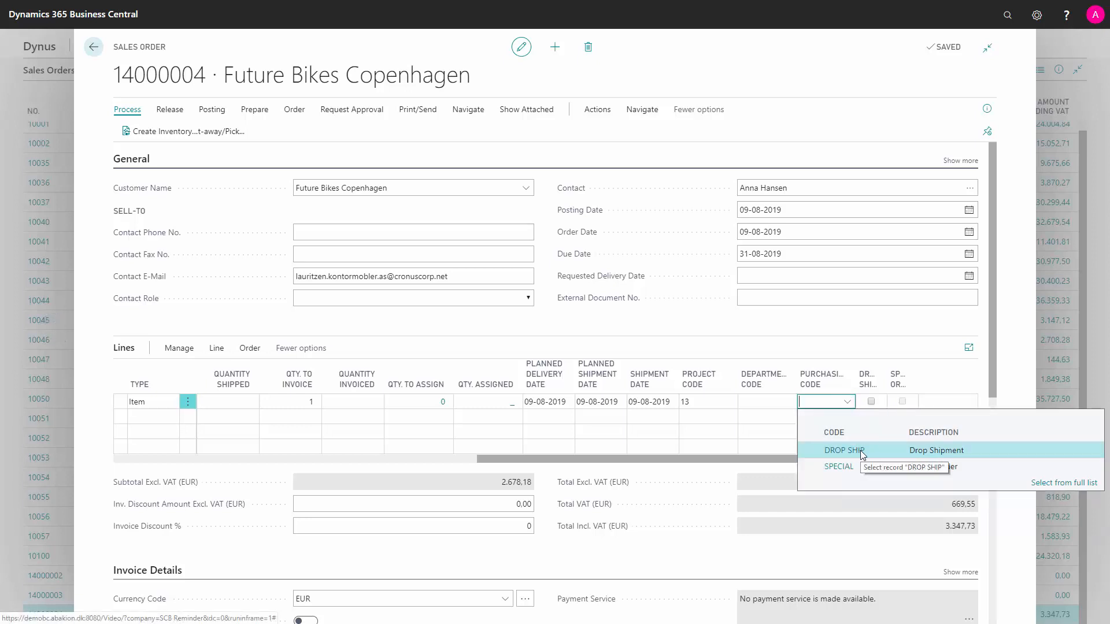
pyautogui.click(843, 450)
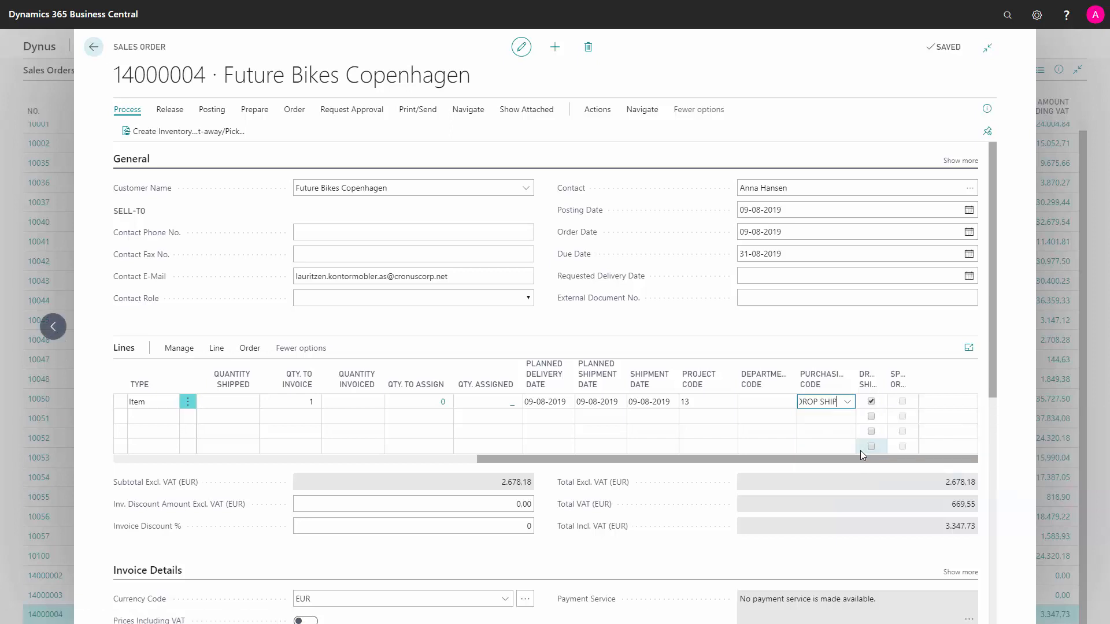
pyautogui.moveTo(863, 456)
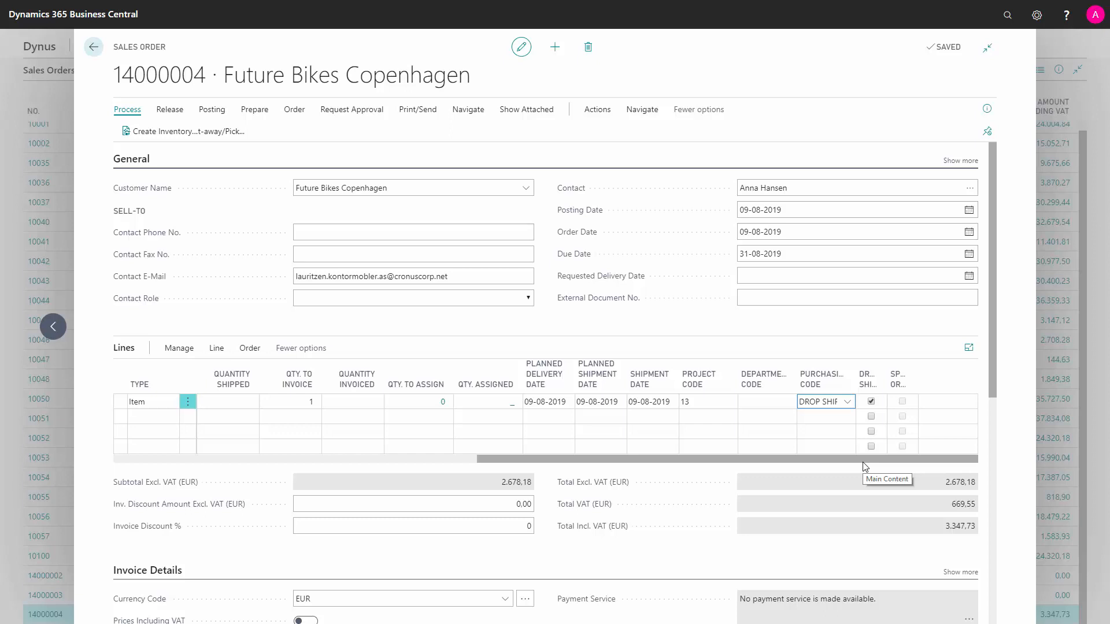
pyautogui.moveTo(864, 466)
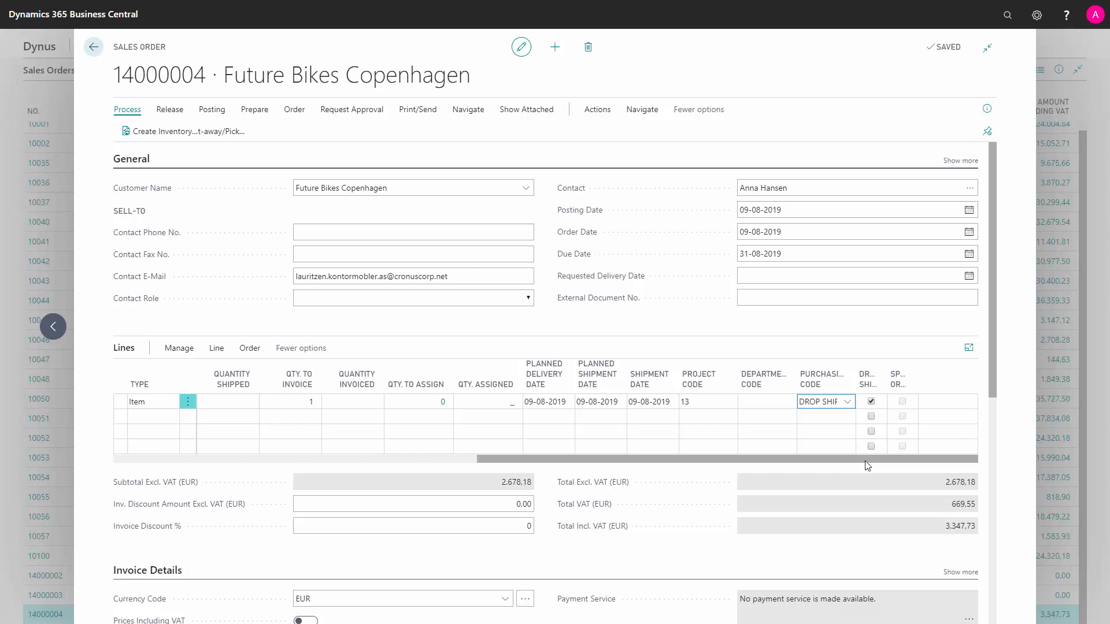
pyautogui.click(1036, 14)
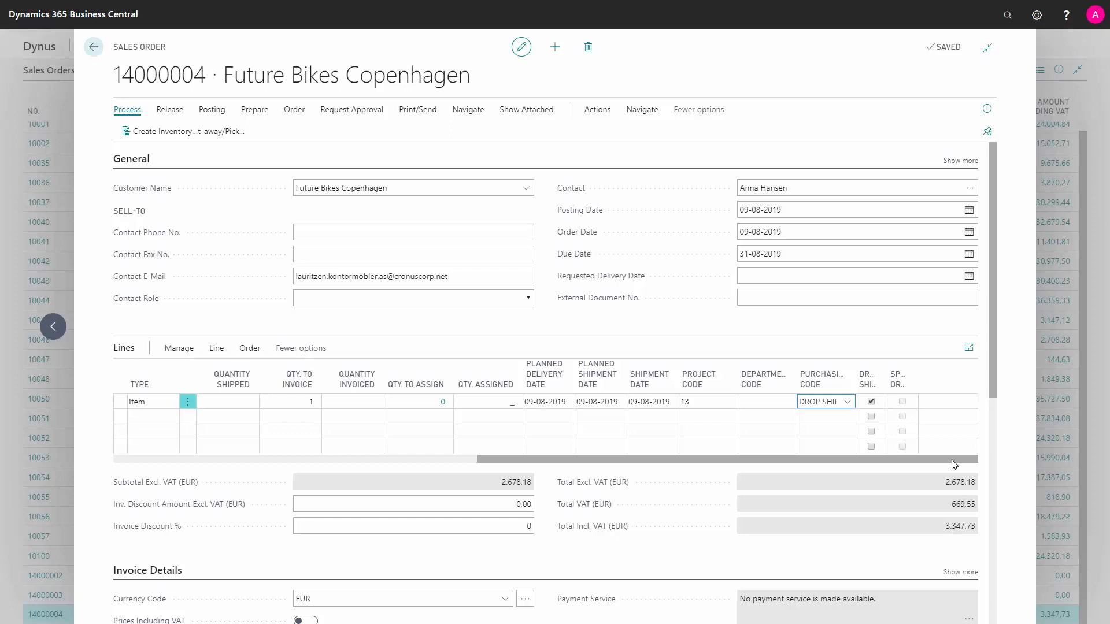
pyautogui.moveTo(902, 466)
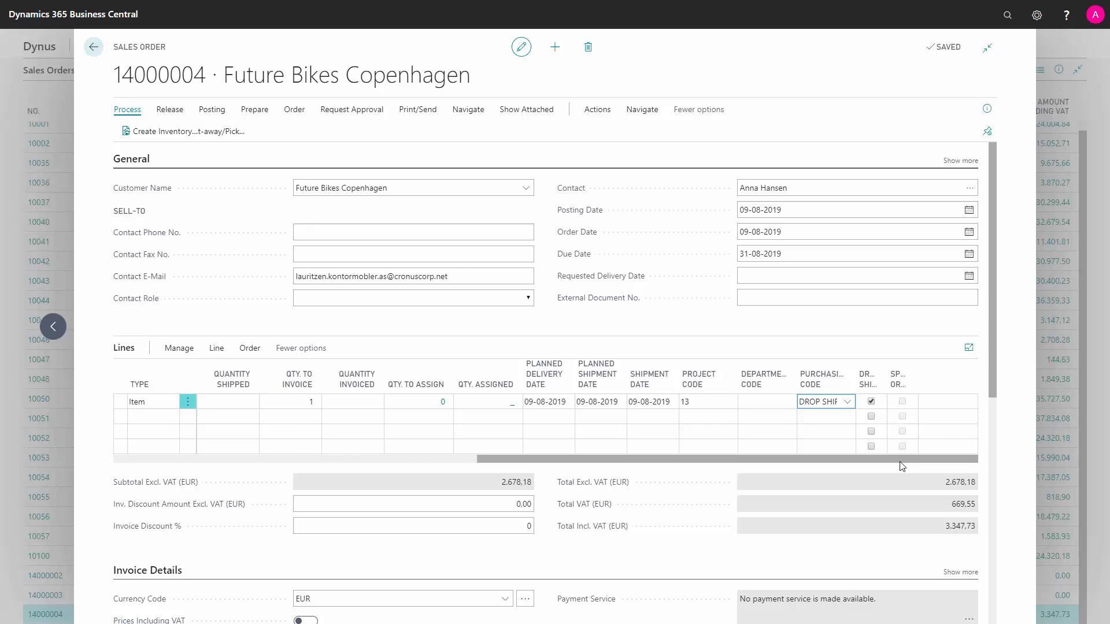
# - Find the Purchase Orders list via search and create a new purchase order
pyautogui.click(1007, 14)
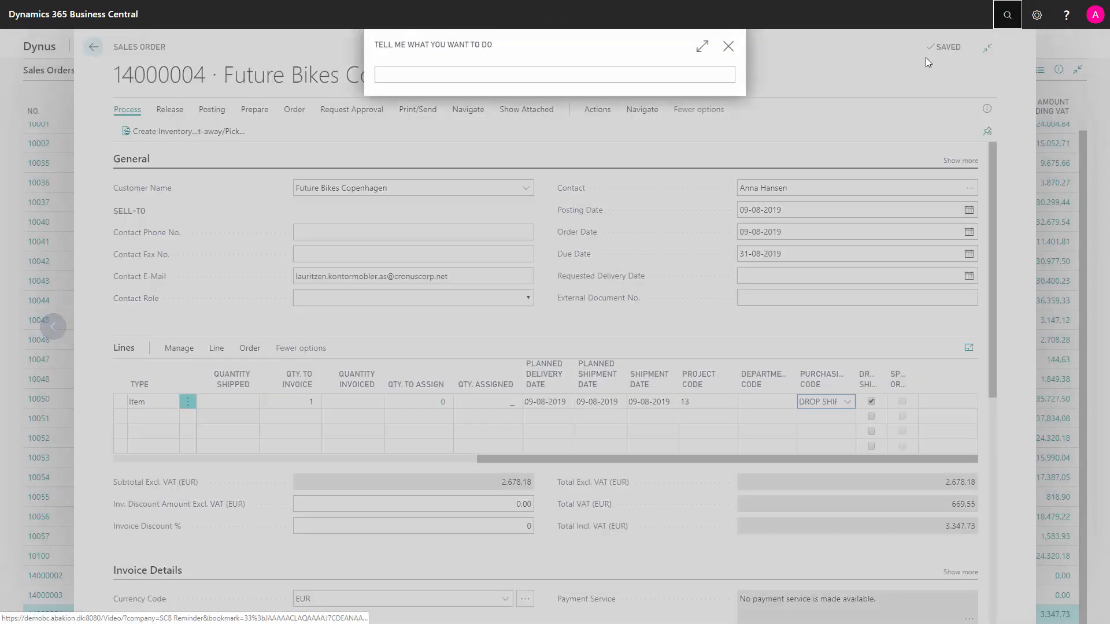
pyautogui.write('purchase orders')
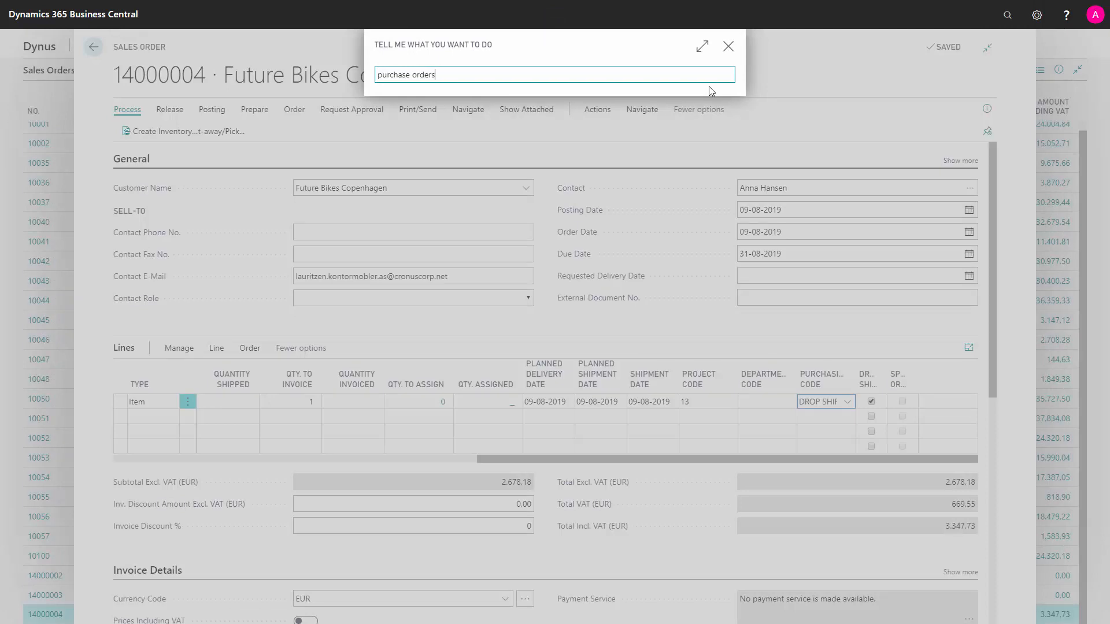
pyautogui.write('purchase orders')
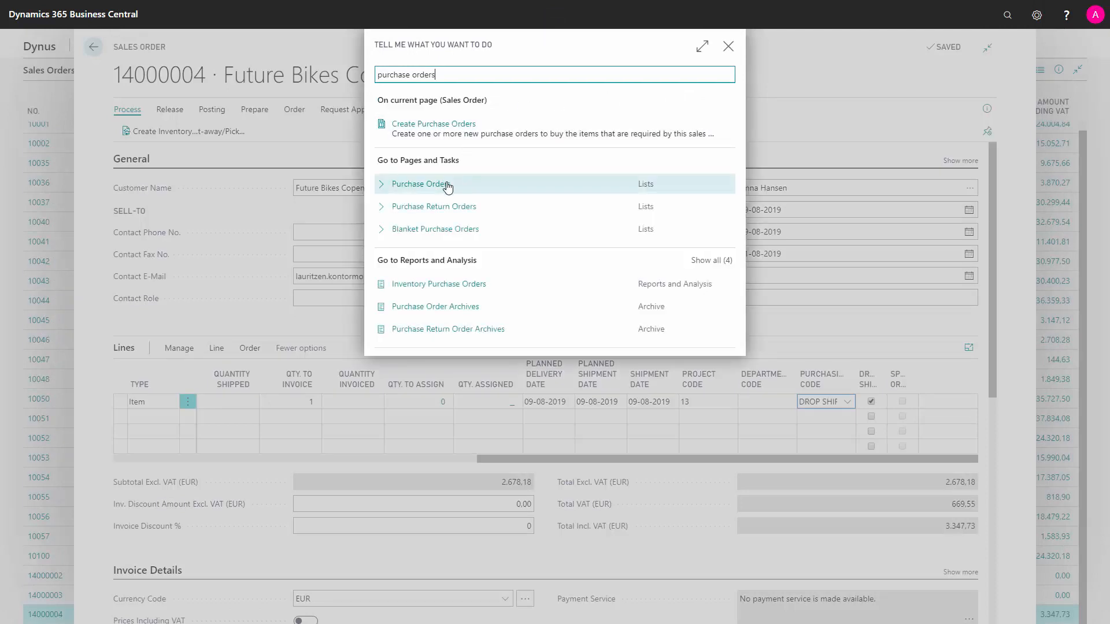
pyautogui.click(423, 184)
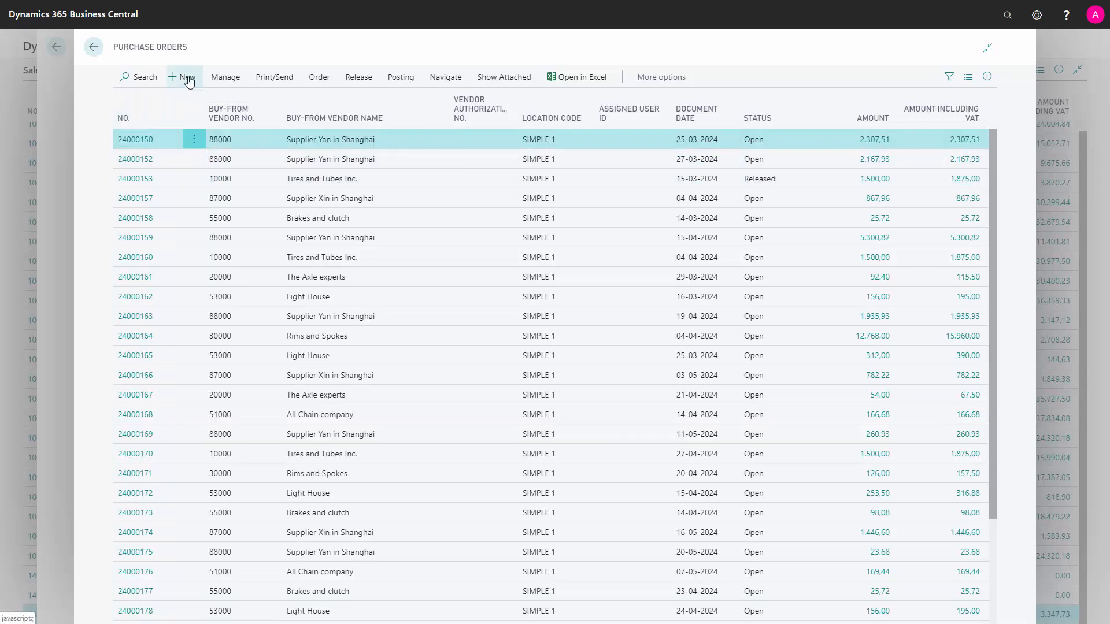
pyautogui.click(184, 76)
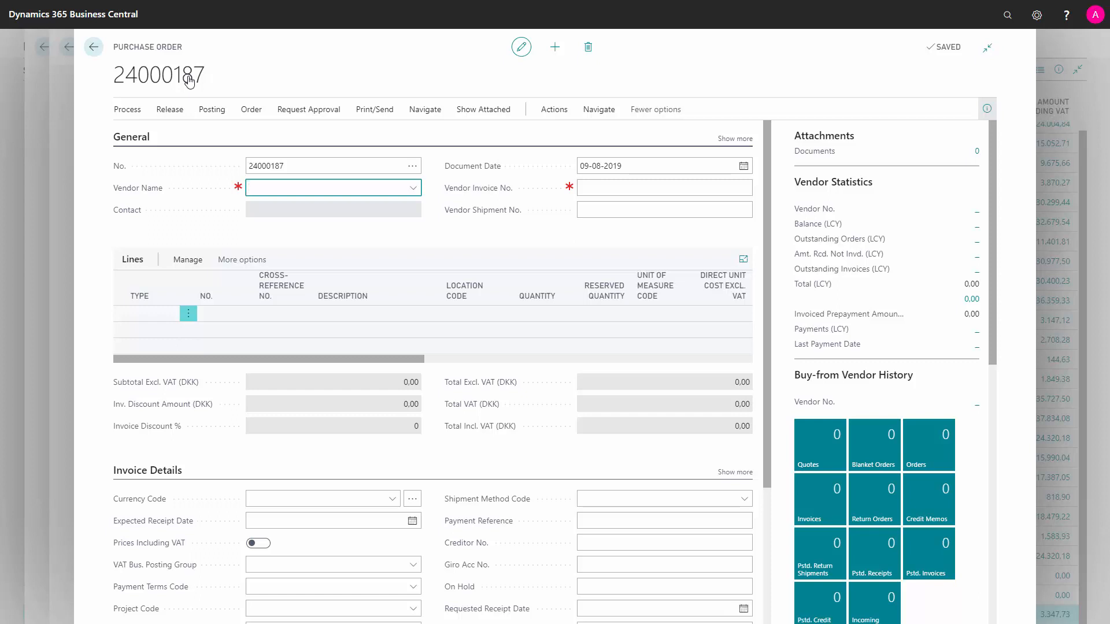
# - Assign vendor 870, Supplier Xin in Shanghai, to purchase order 24000187
pyautogui.write('87')
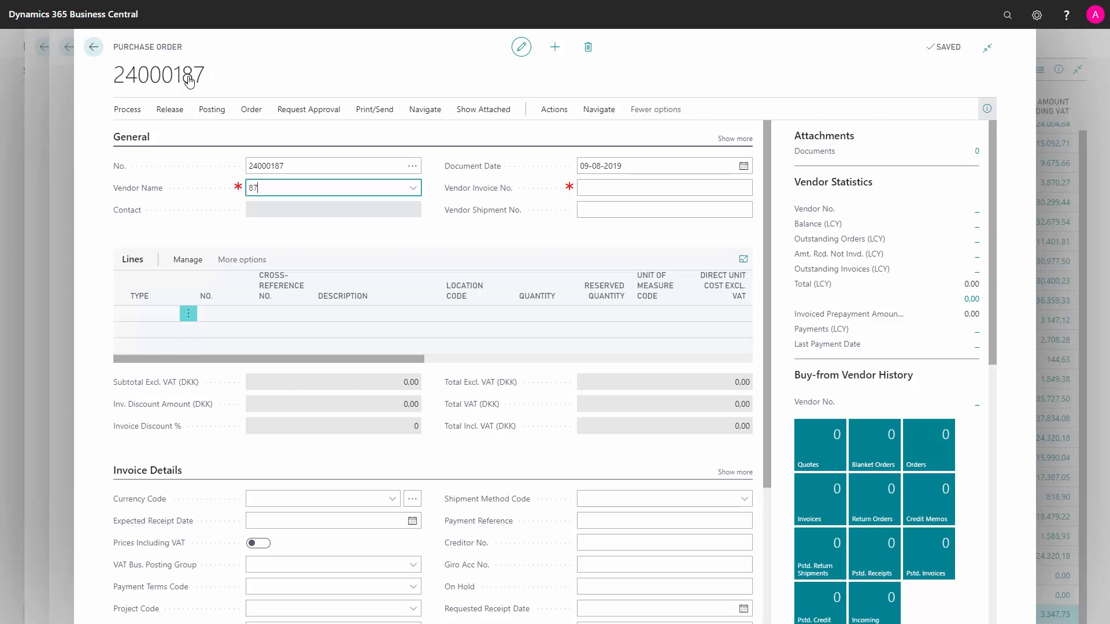
pyautogui.write('0')
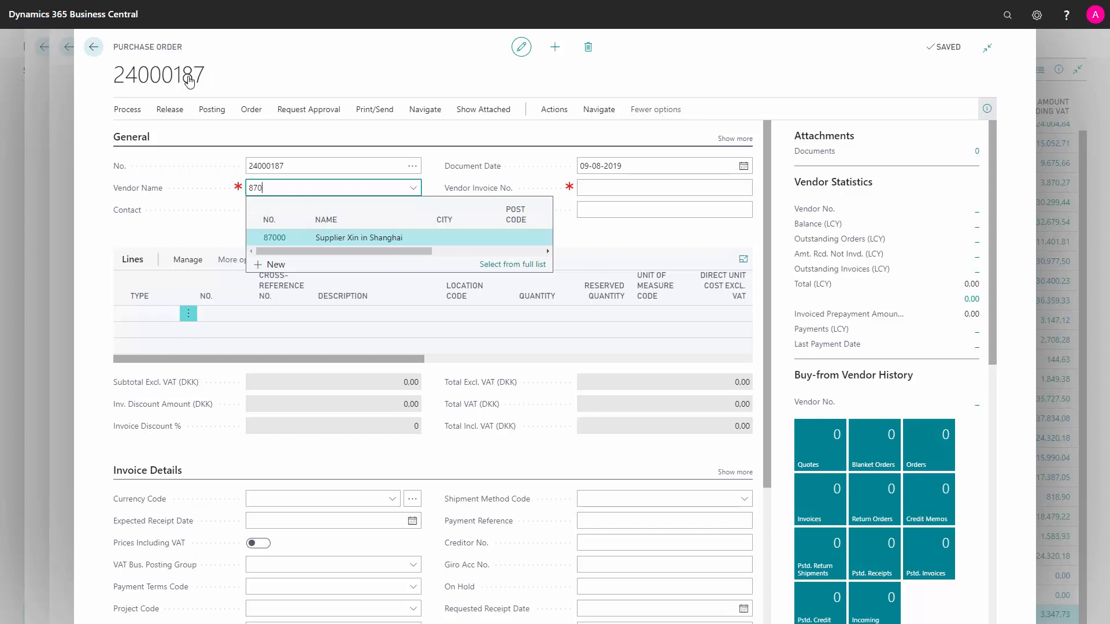
pyautogui.click(358, 237)
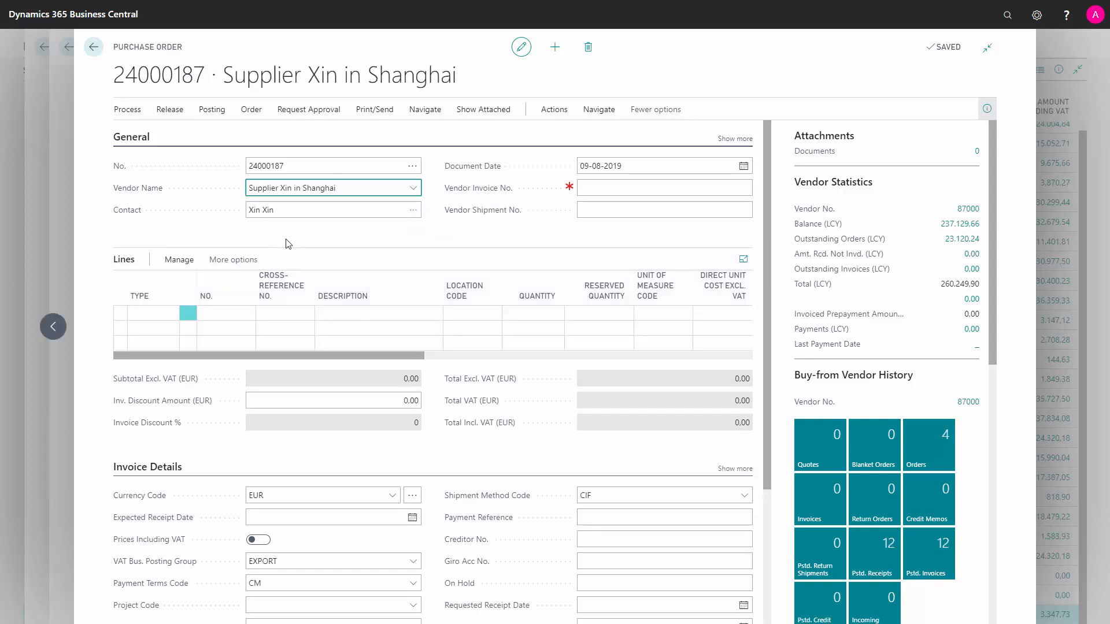
pyautogui.click(333, 187)
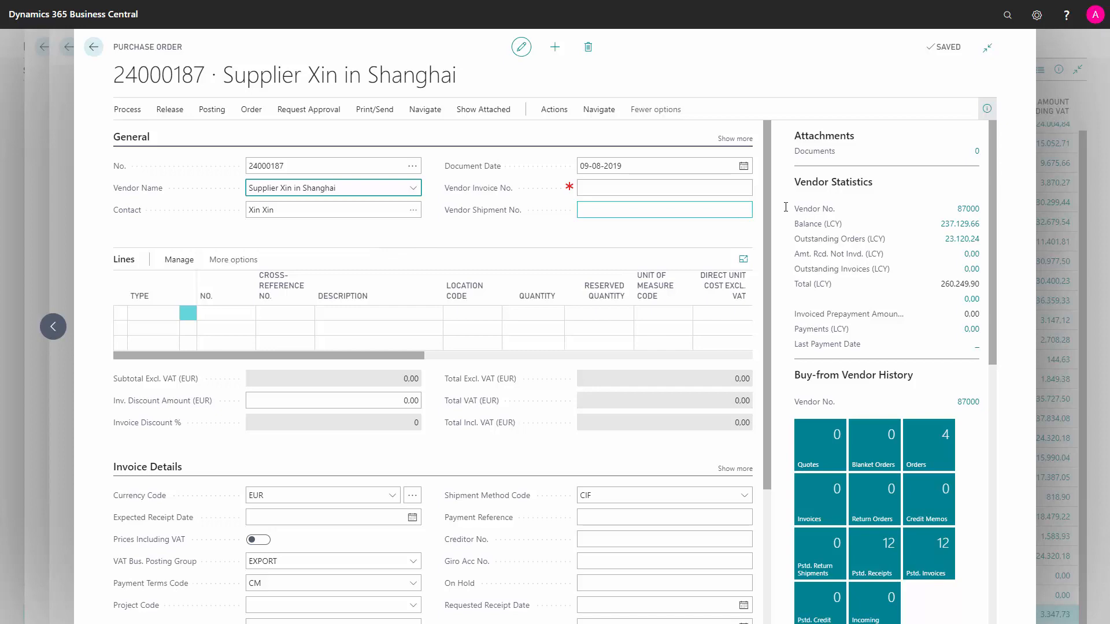
# - Set Ship-to to Customer Address with customer 52000 Future Bikes Copenhagen
pyautogui.scroll(-3)
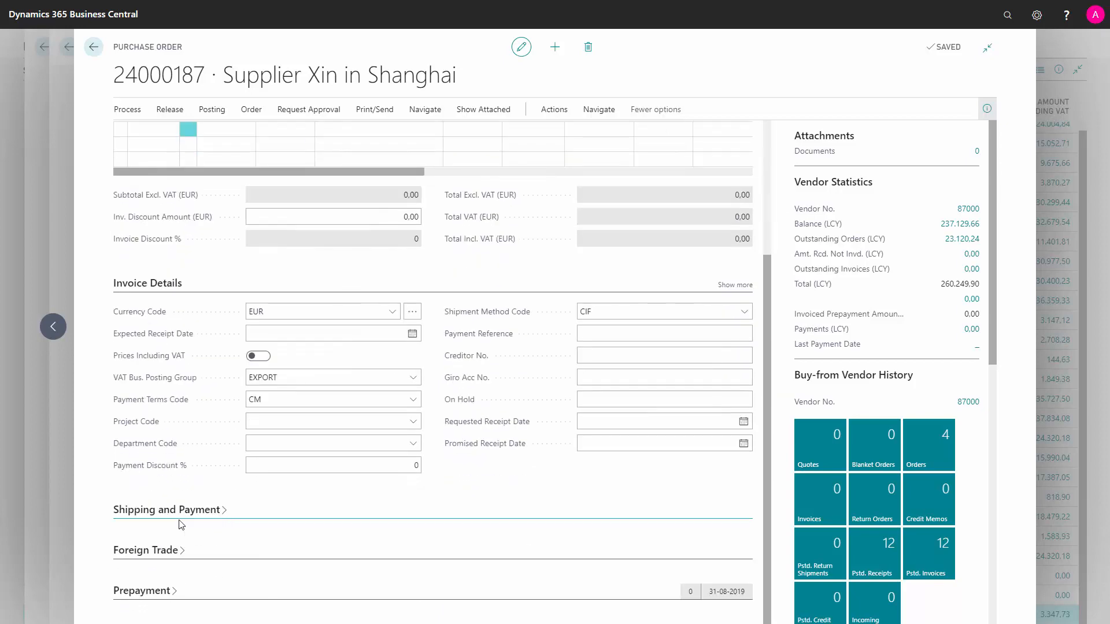
pyautogui.click(165, 508)
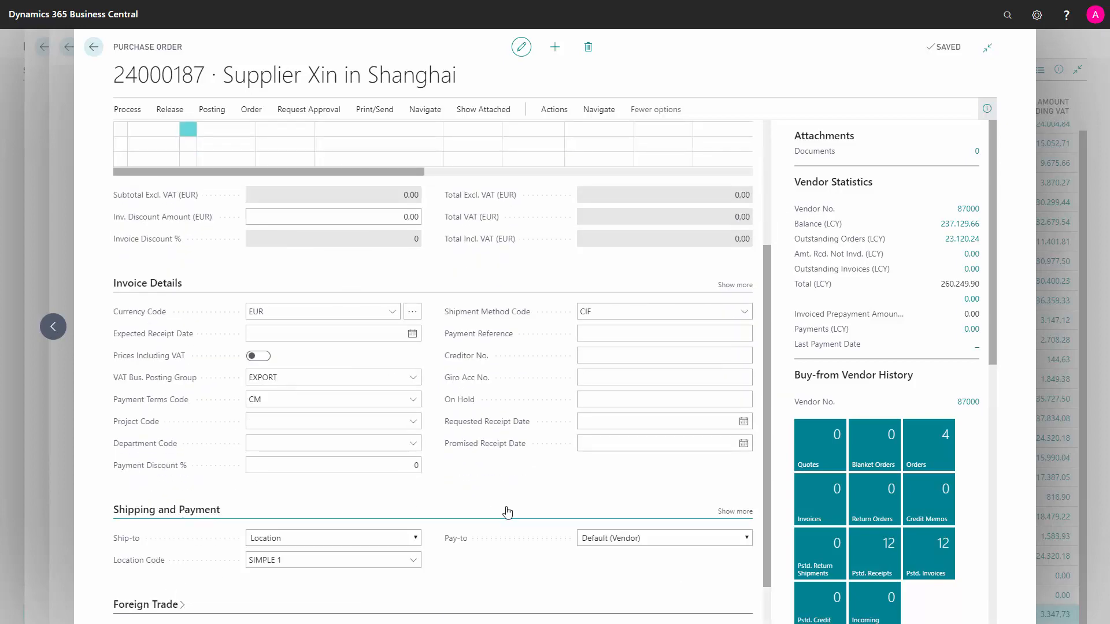
pyautogui.moveTo(416, 538)
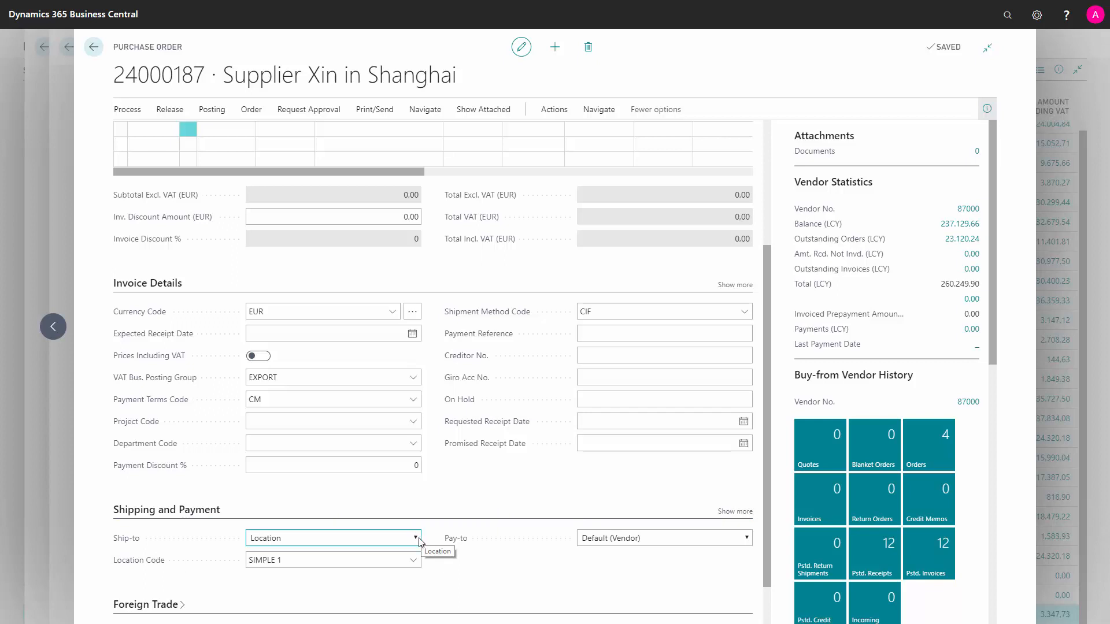
pyautogui.moveTo(374, 574)
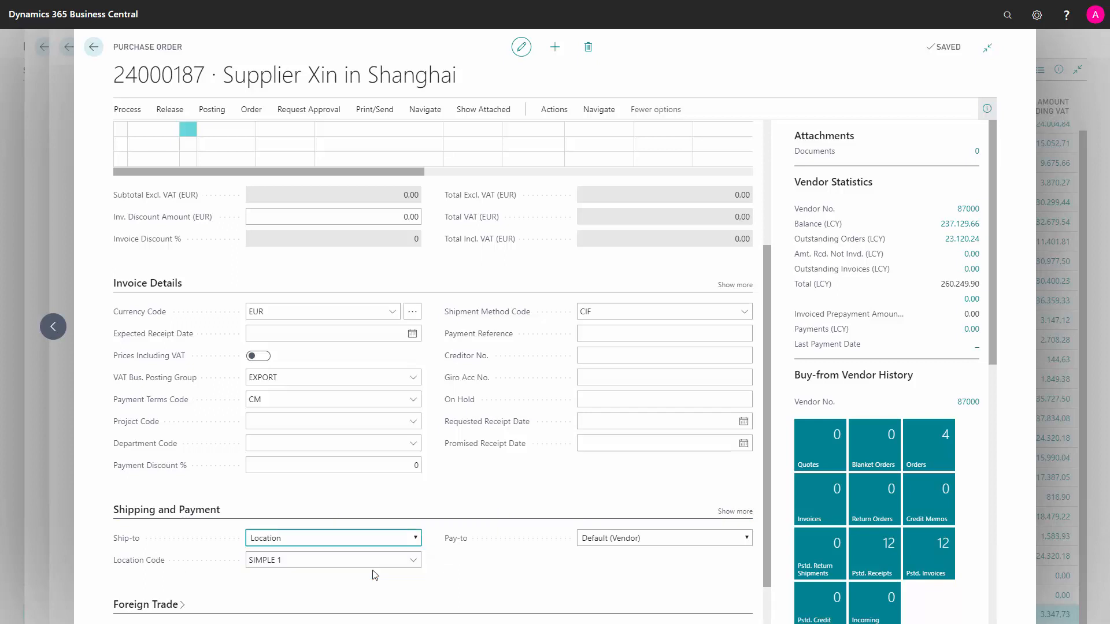
pyautogui.click(333, 537)
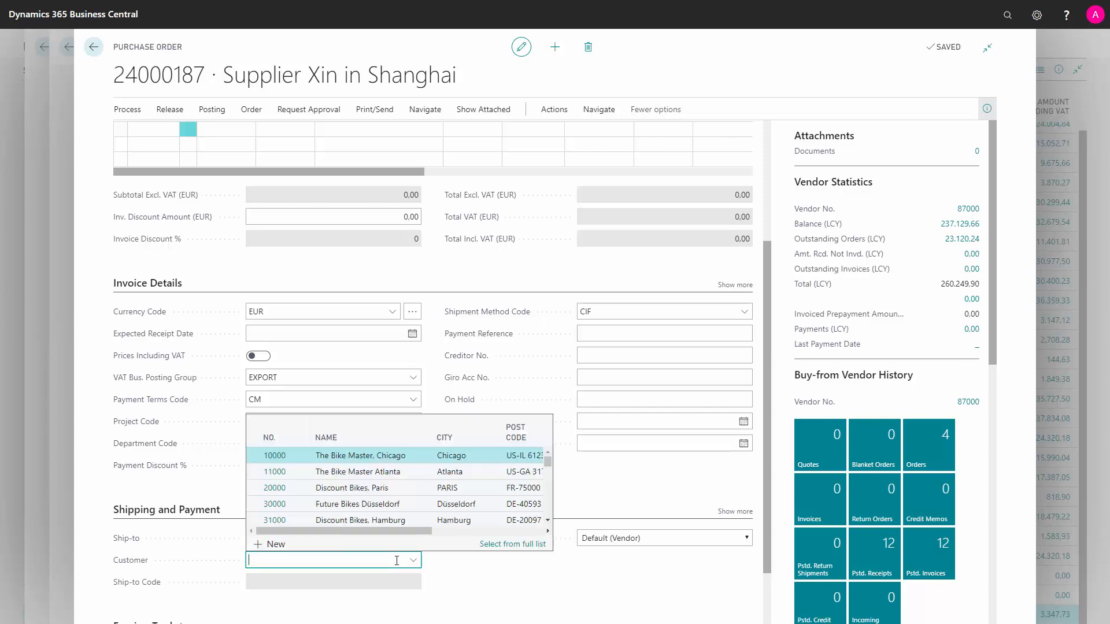
pyautogui.write('520')
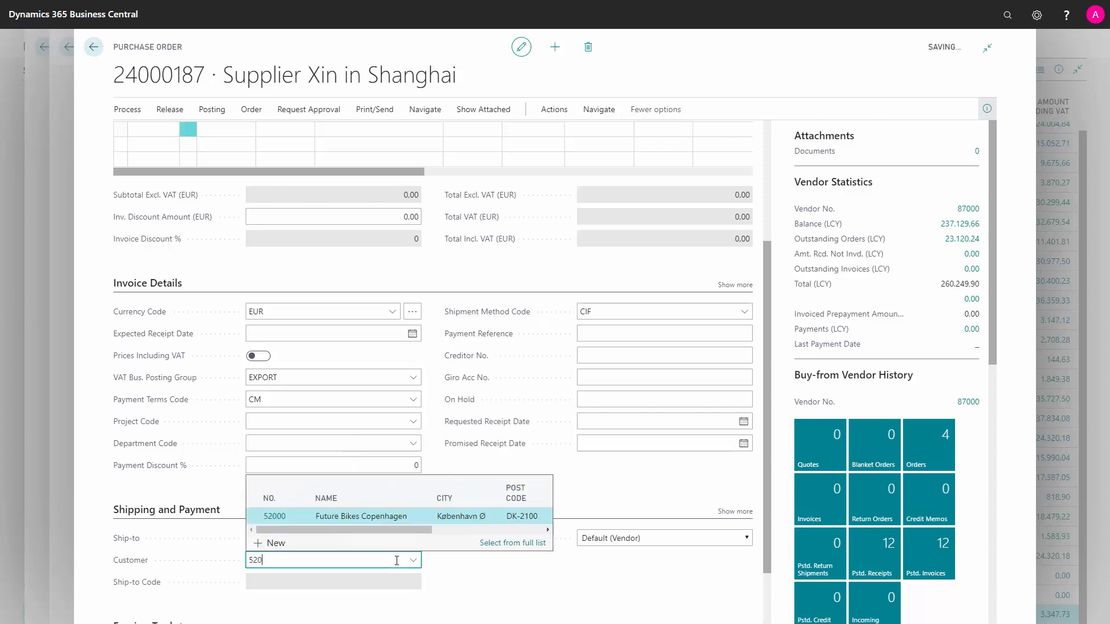
pyautogui.write('0')
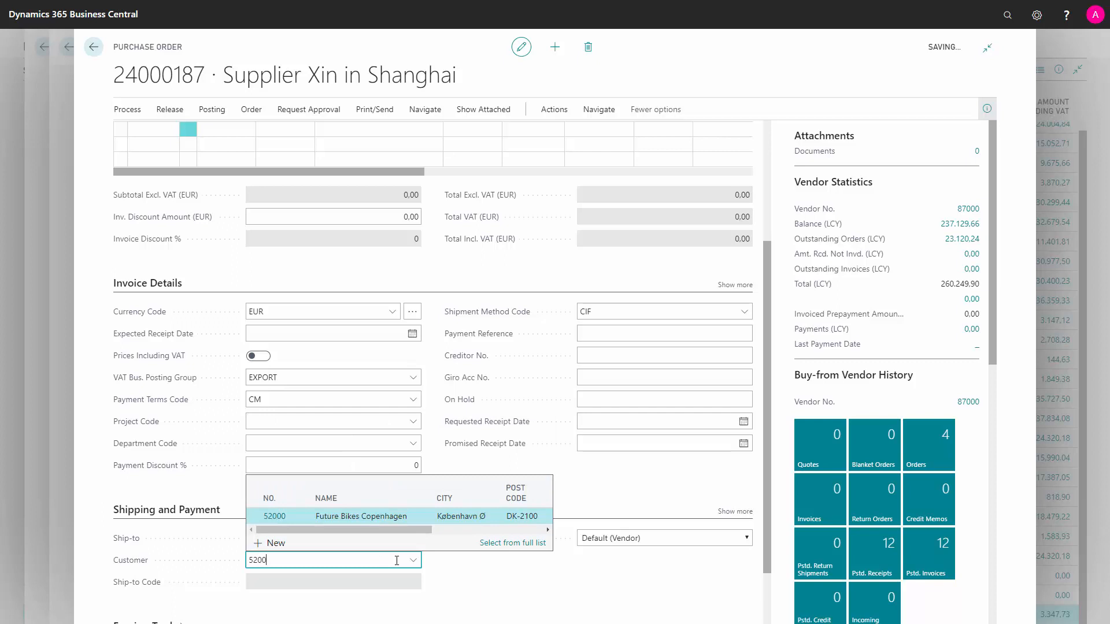
pyautogui.click(360, 516)
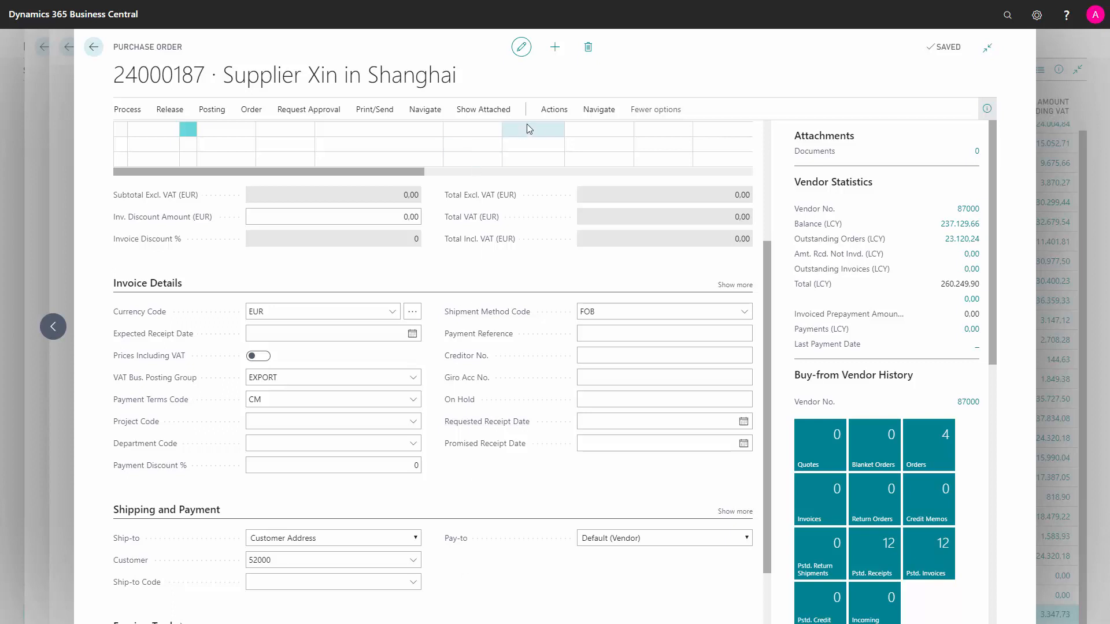
# - Use Drop Shipment > Sales Order to link the purchase order to sales order 14000004
pyautogui.click(553, 108)
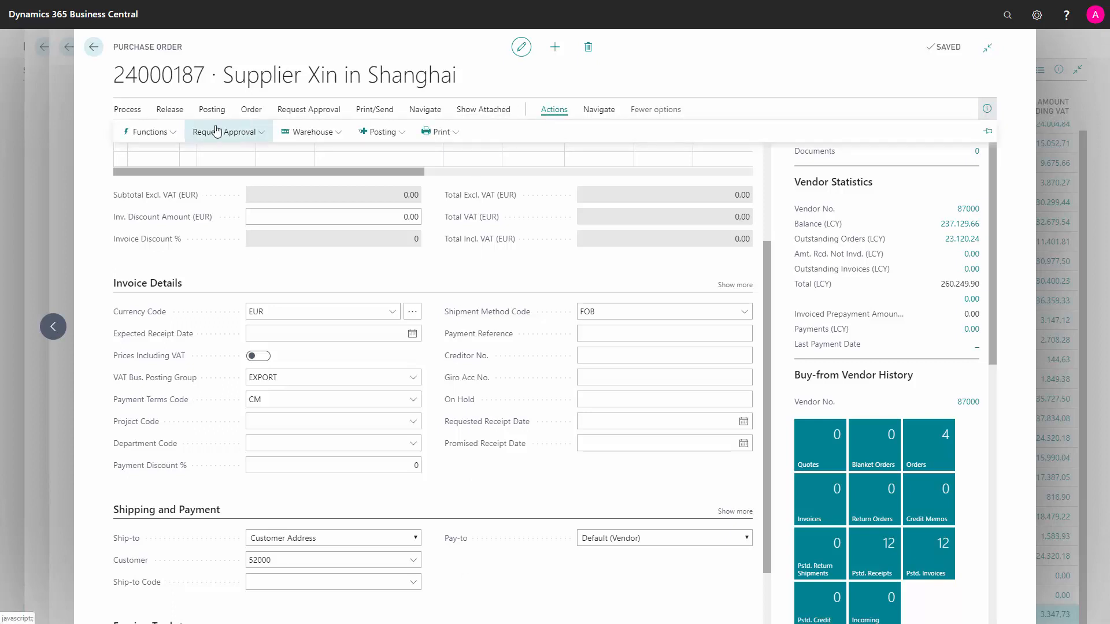
pyautogui.click(149, 132)
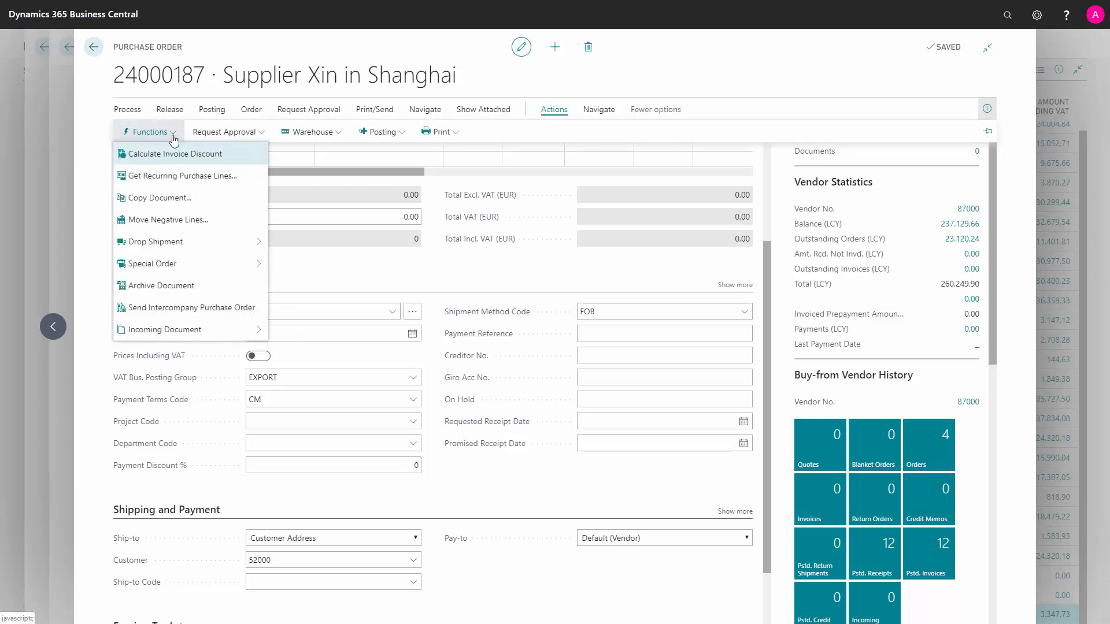
pyautogui.moveTo(151, 241)
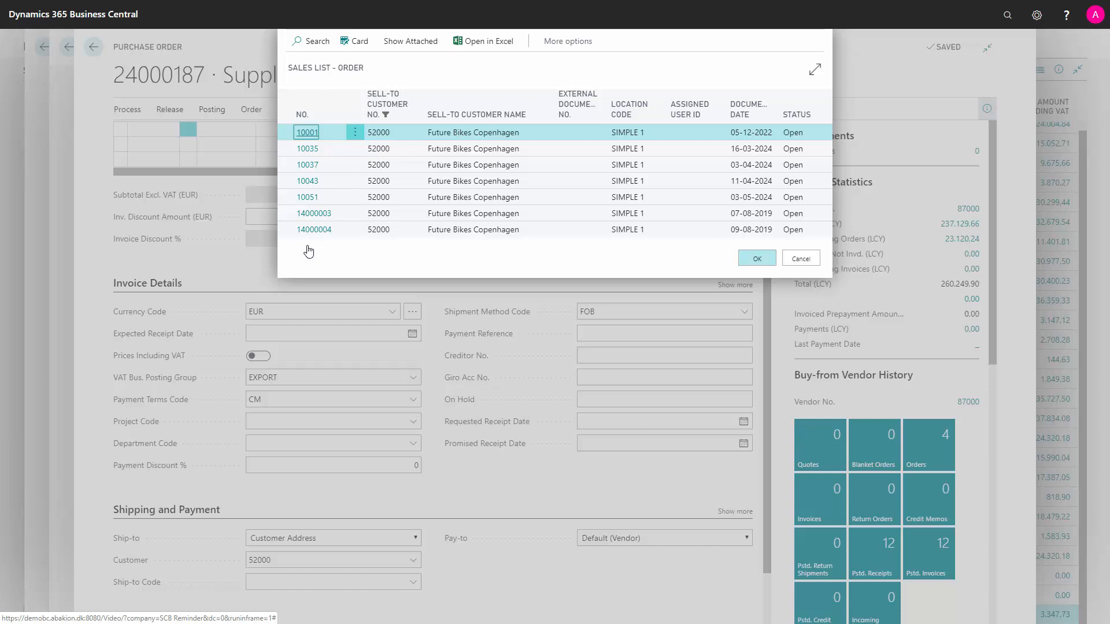
pyautogui.moveTo(313, 229)
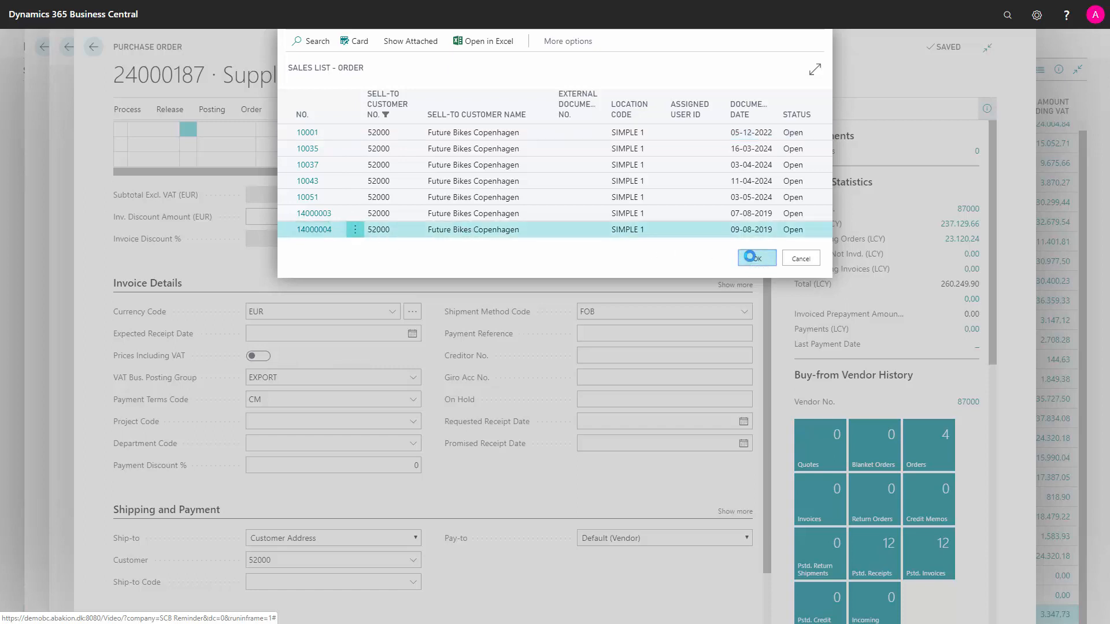
pyautogui.click(755, 257)
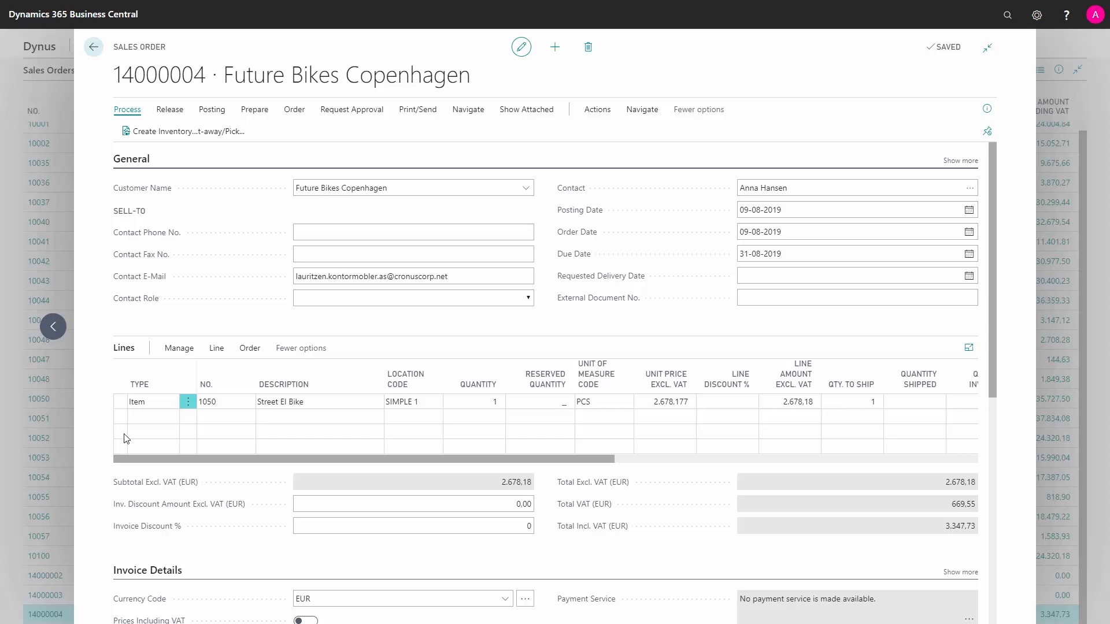
pyautogui.moveTo(107, 405)
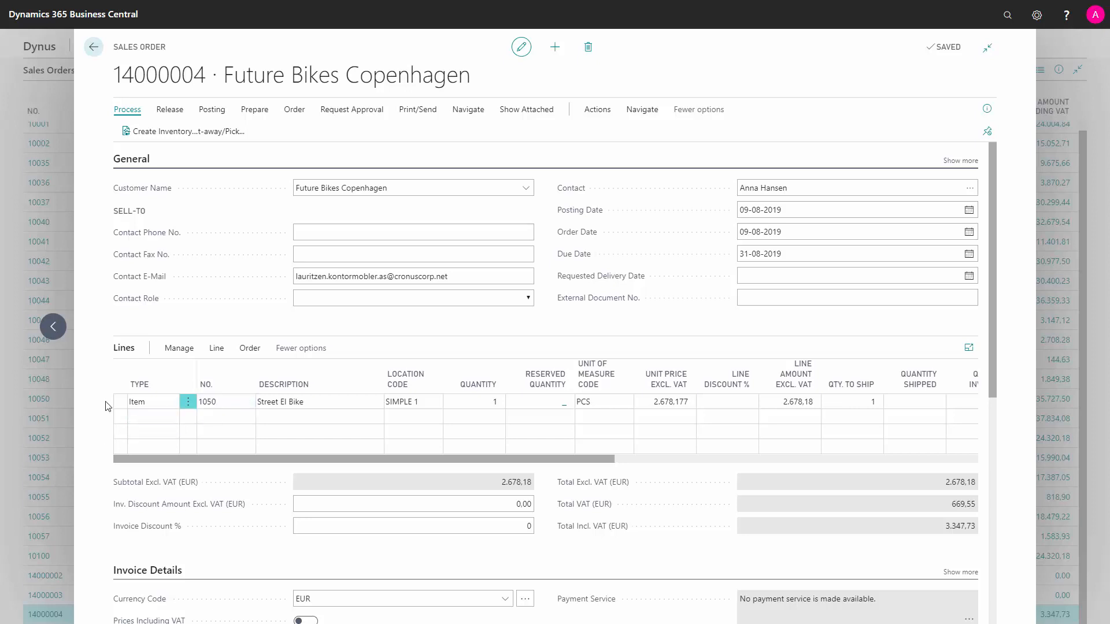
# - From the Street El Bike line, view its linked drop-shipment purchase order
pyautogui.click(250, 348)
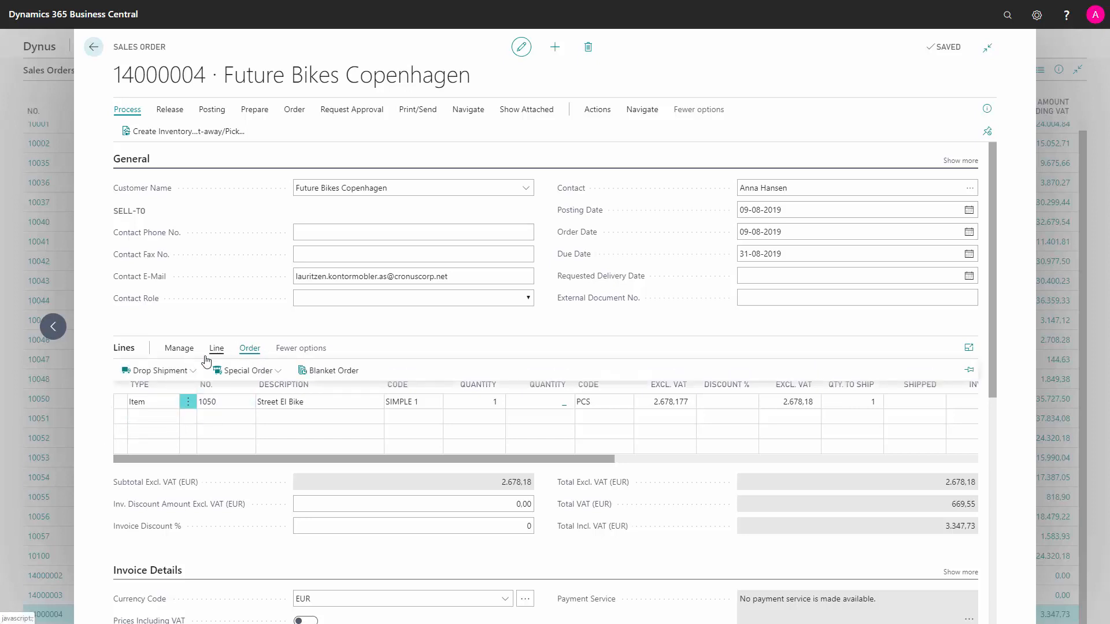
pyautogui.click(157, 370)
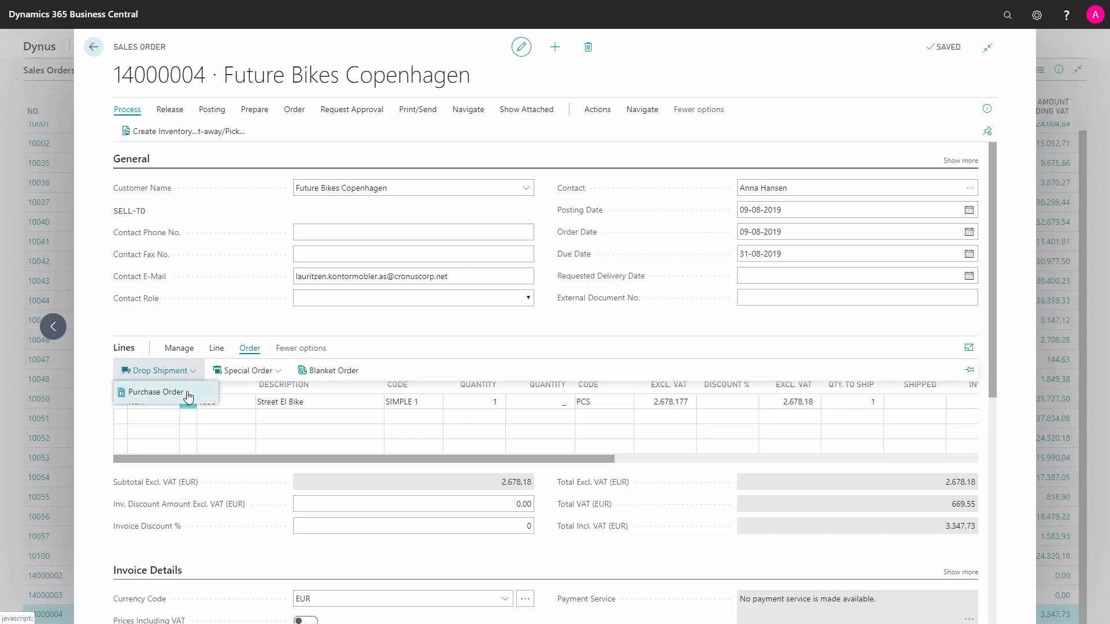
pyautogui.click(156, 392)
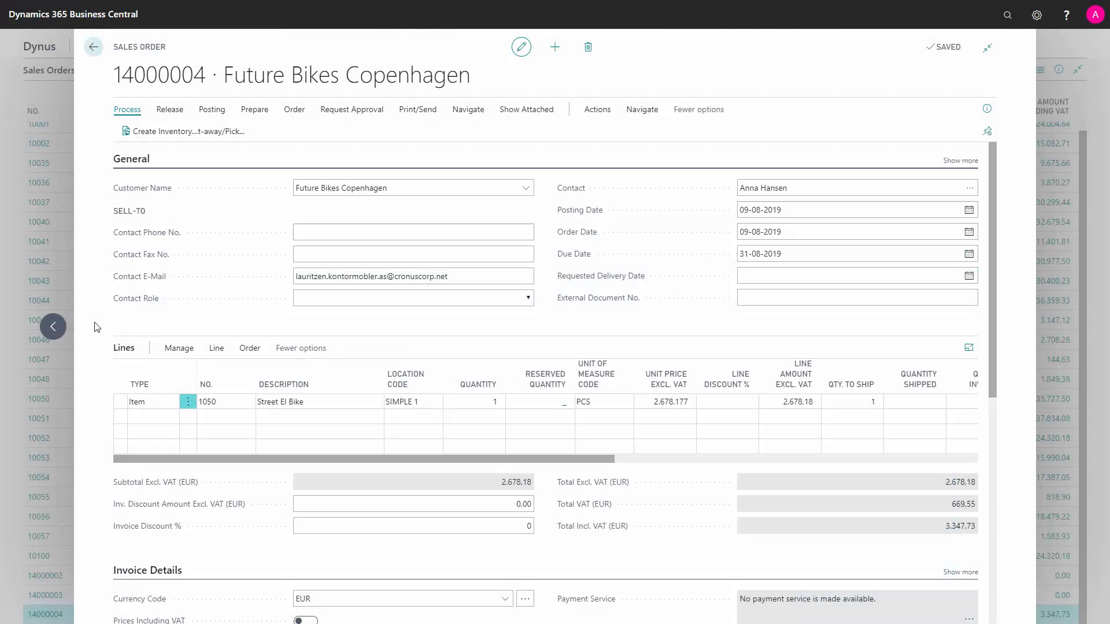
pyautogui.moveTo(409, 327)
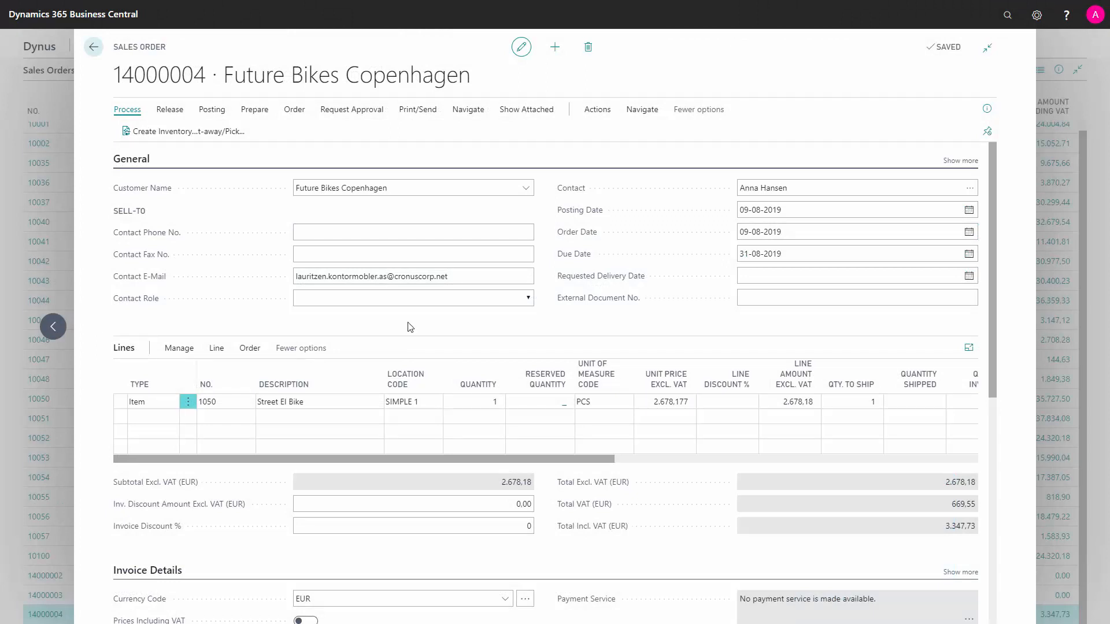